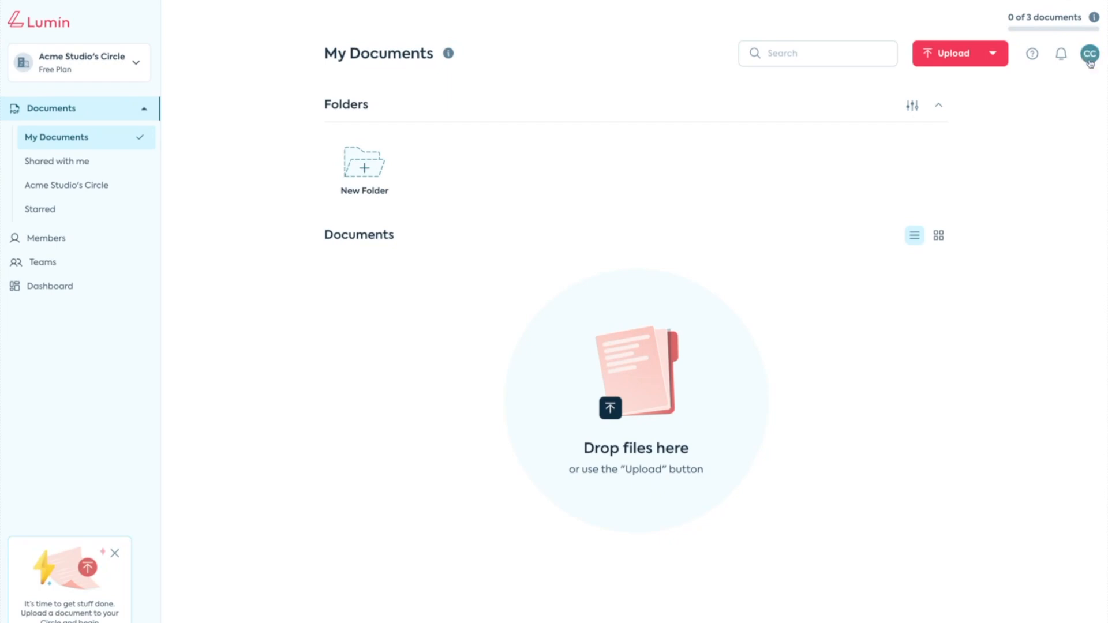
{"action": "mouse_move", "coordinate": [1029, 120]}
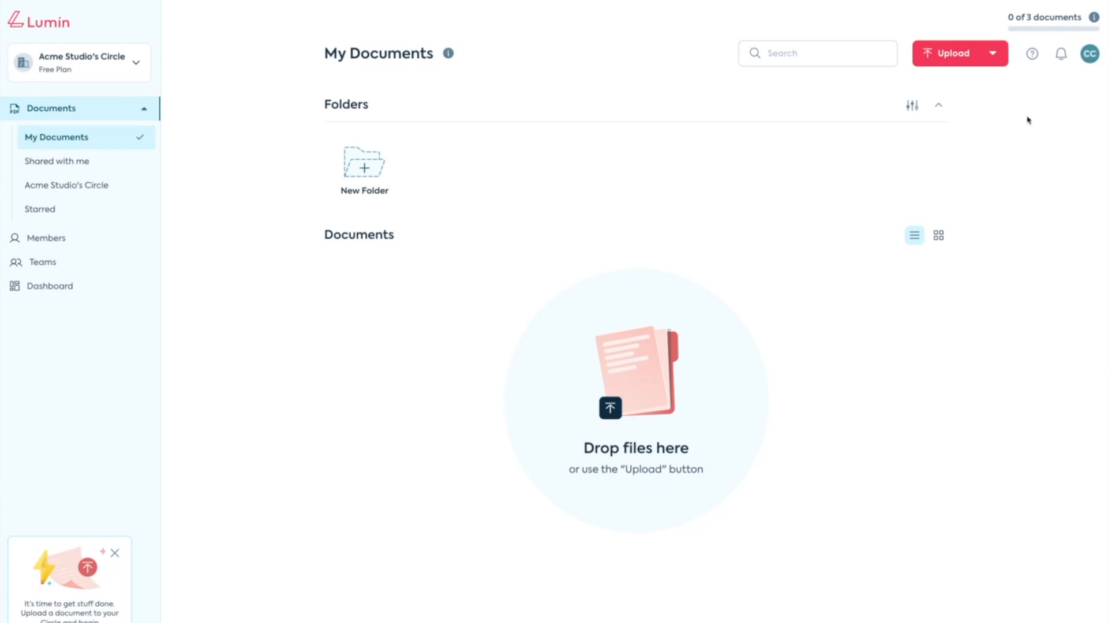
Step: Request account deletion from Profile Settings, bringing up the deactivation confirmation
{"action": "left_click", "coordinate": [1088, 53]}
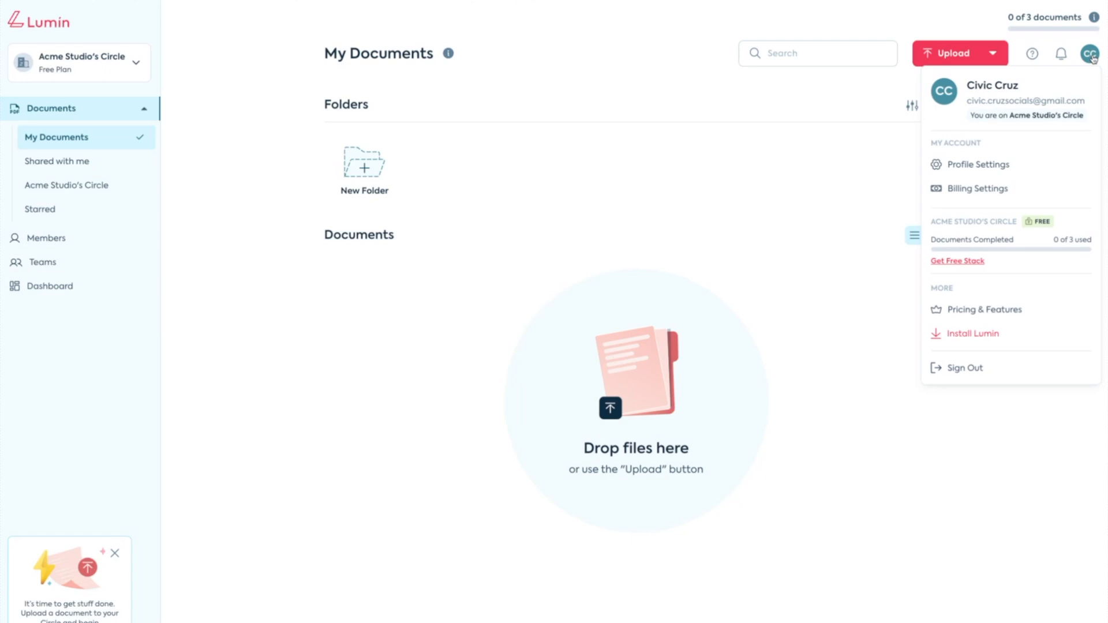
{"action": "left_click", "coordinate": [978, 164]}
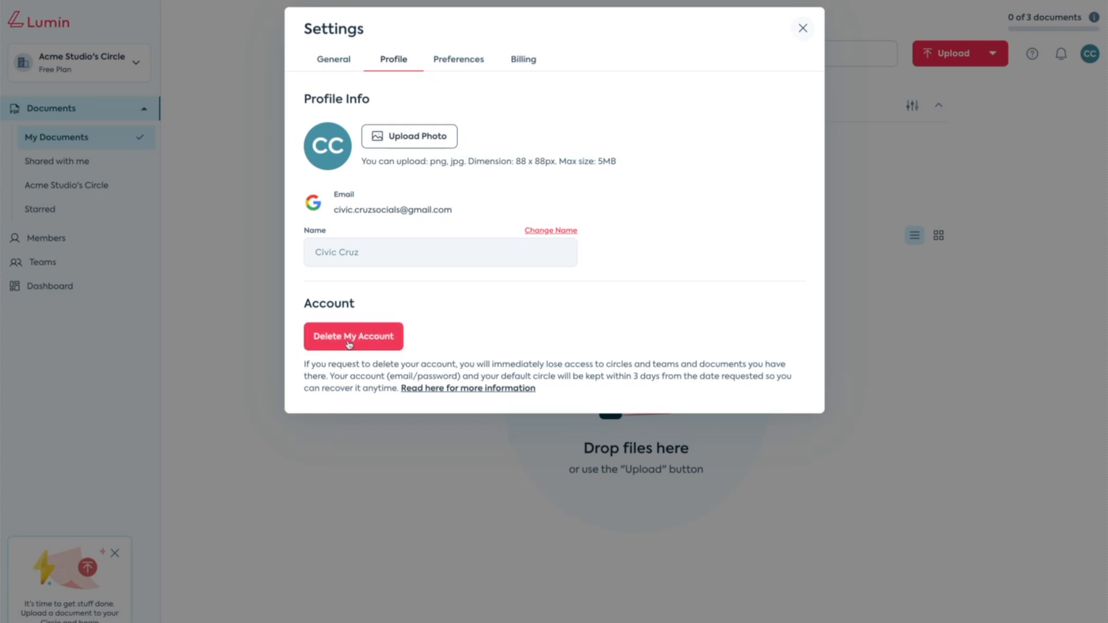
{"action": "left_click", "coordinate": [353, 336]}
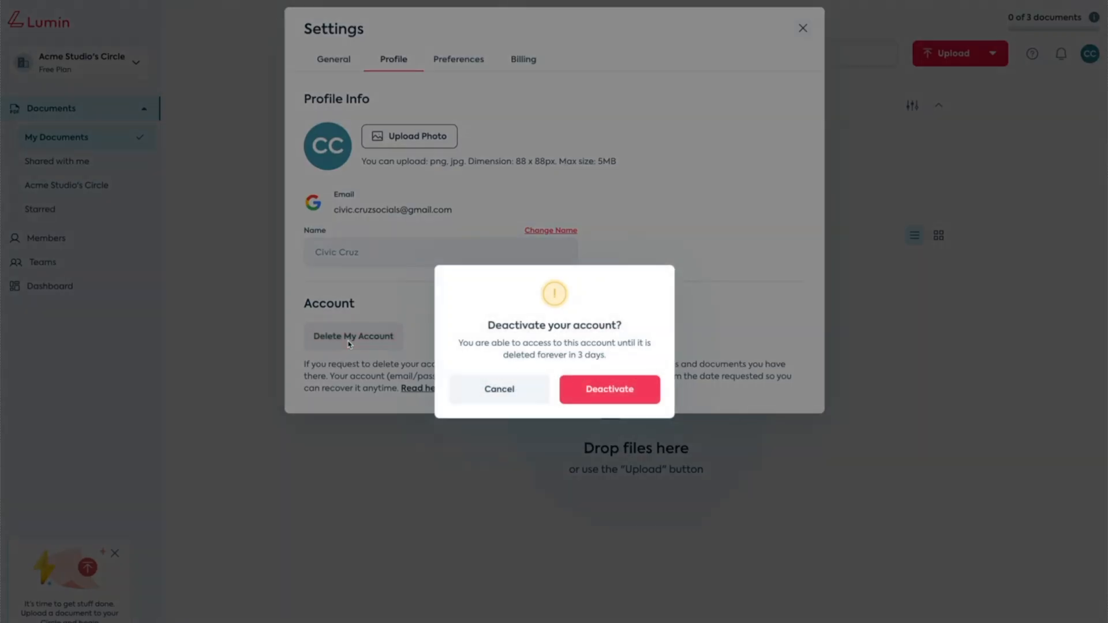
{"action": "mouse_move", "coordinate": [636, 396]}
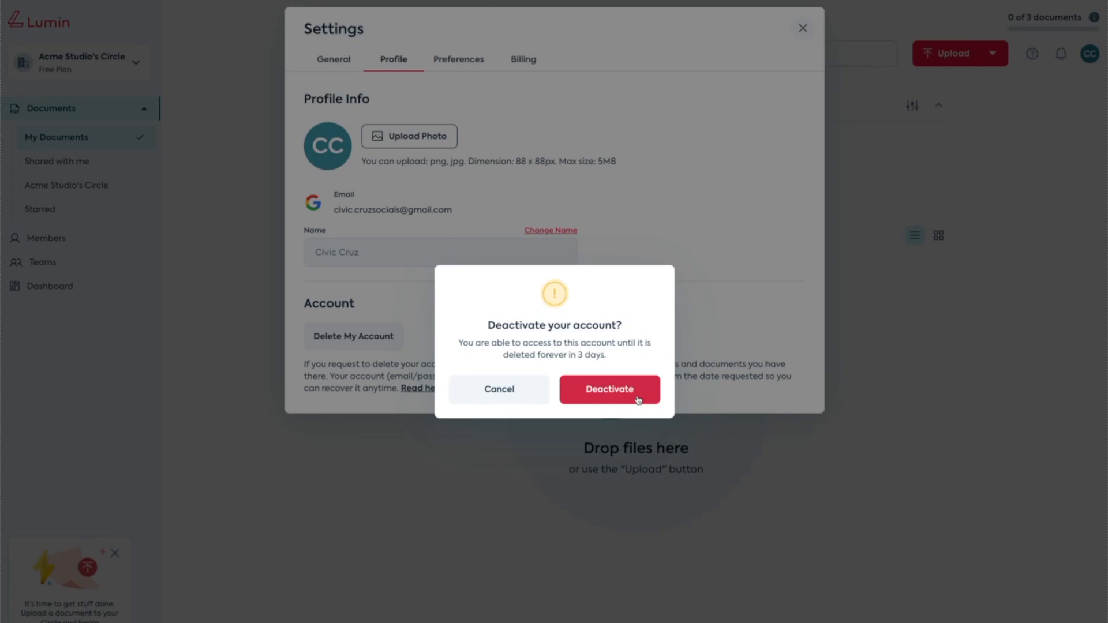
Step: Confirm deactivation and dismiss the 'Account has been deactivated' notification
{"action": "left_click", "coordinate": [610, 389]}
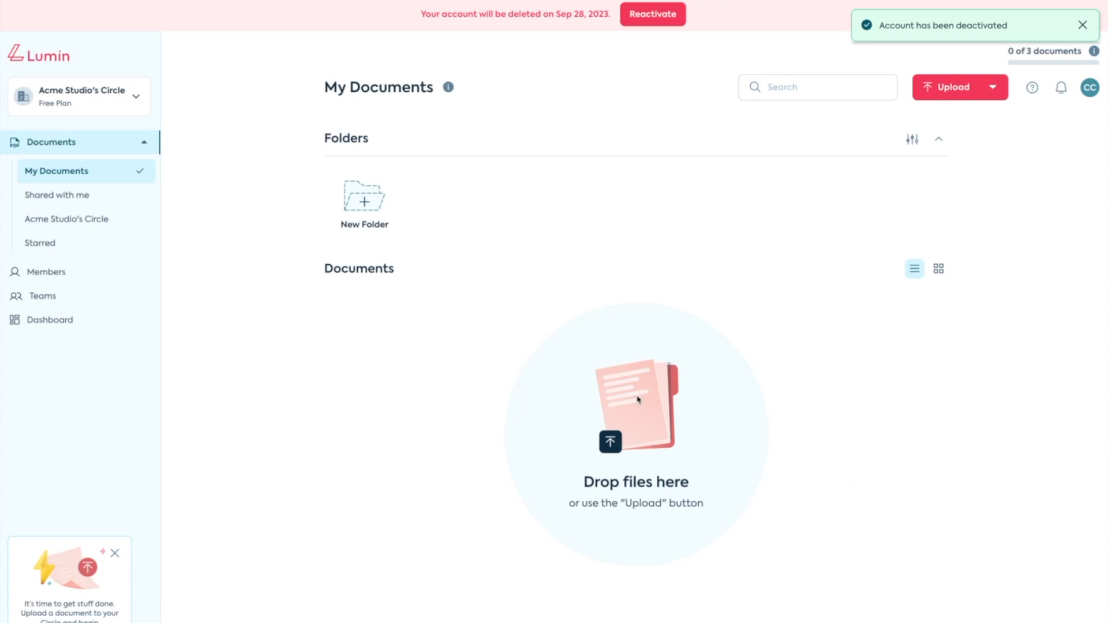
{"action": "mouse_move", "coordinate": [850, 206]}
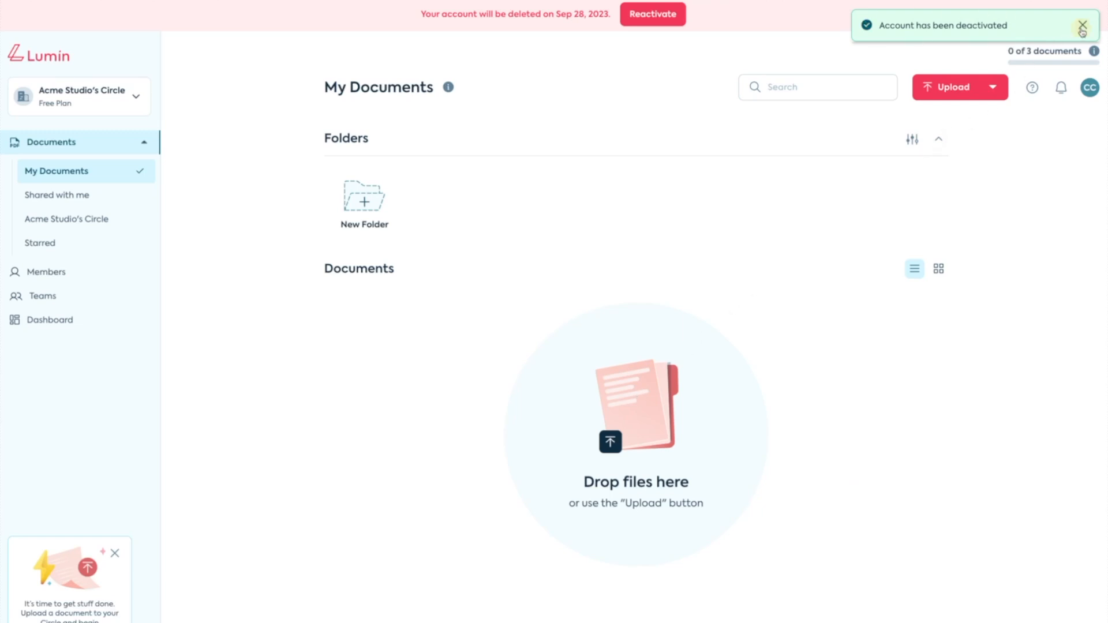
{"action": "left_click", "coordinate": [1081, 25]}
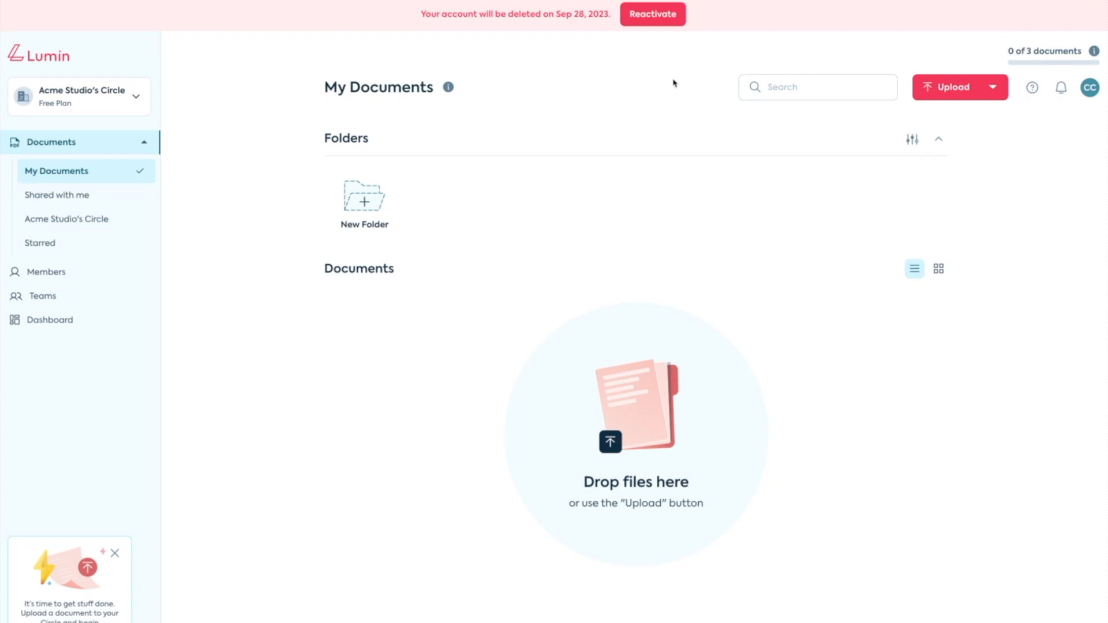
{"action": "mouse_move", "coordinate": [649, 30]}
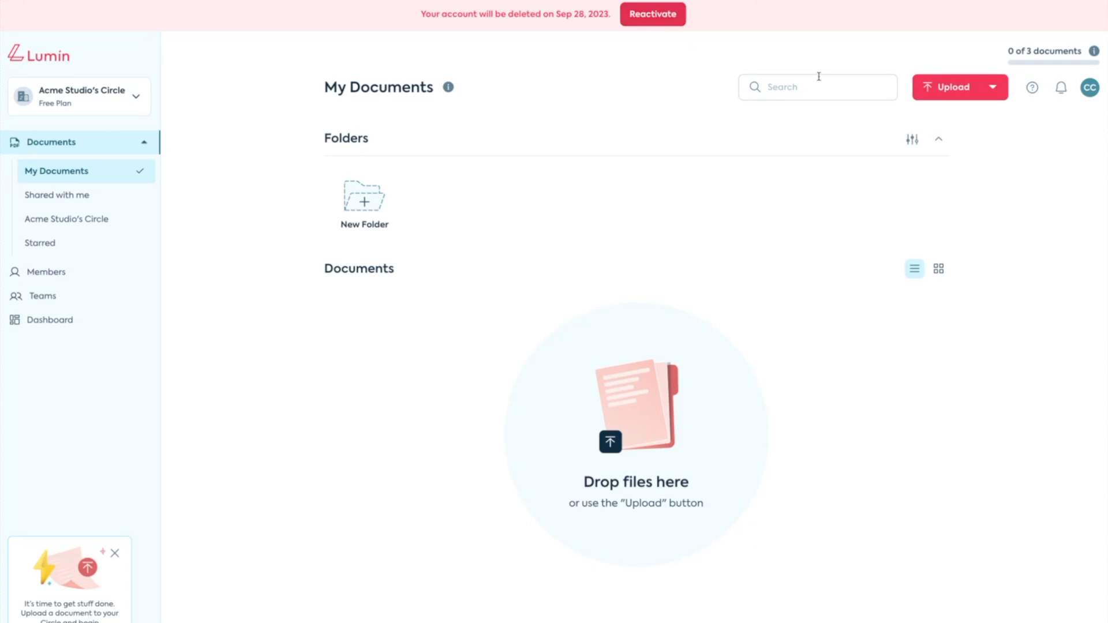
Step: Reactivate the account from Profile Settings and return to My Documents
{"action": "left_click", "coordinate": [1088, 87]}
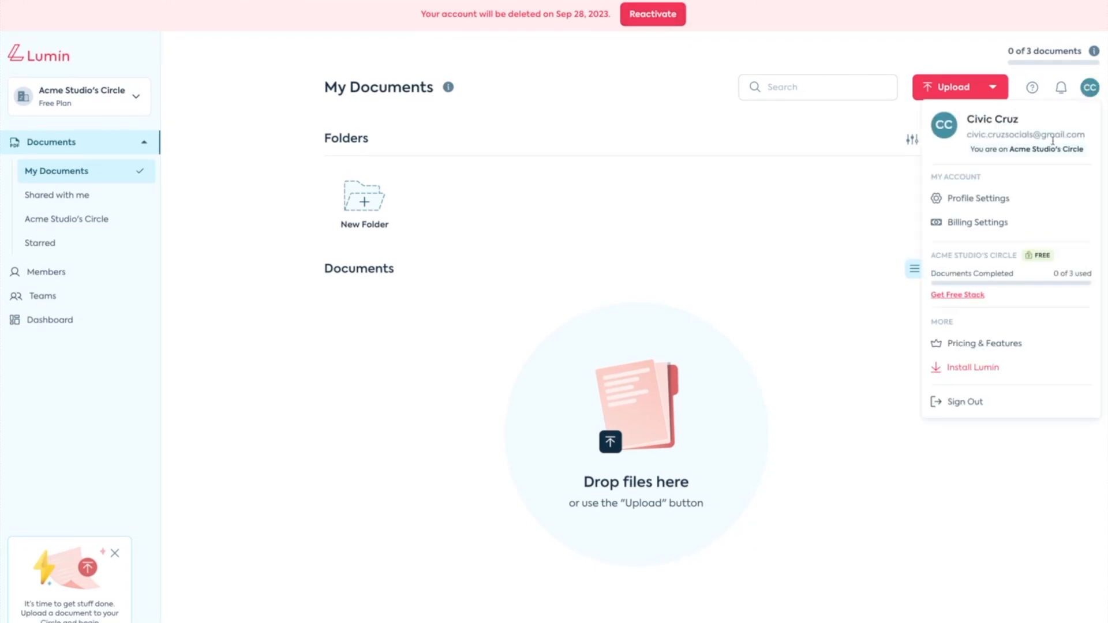
{"action": "left_click", "coordinate": [980, 197]}
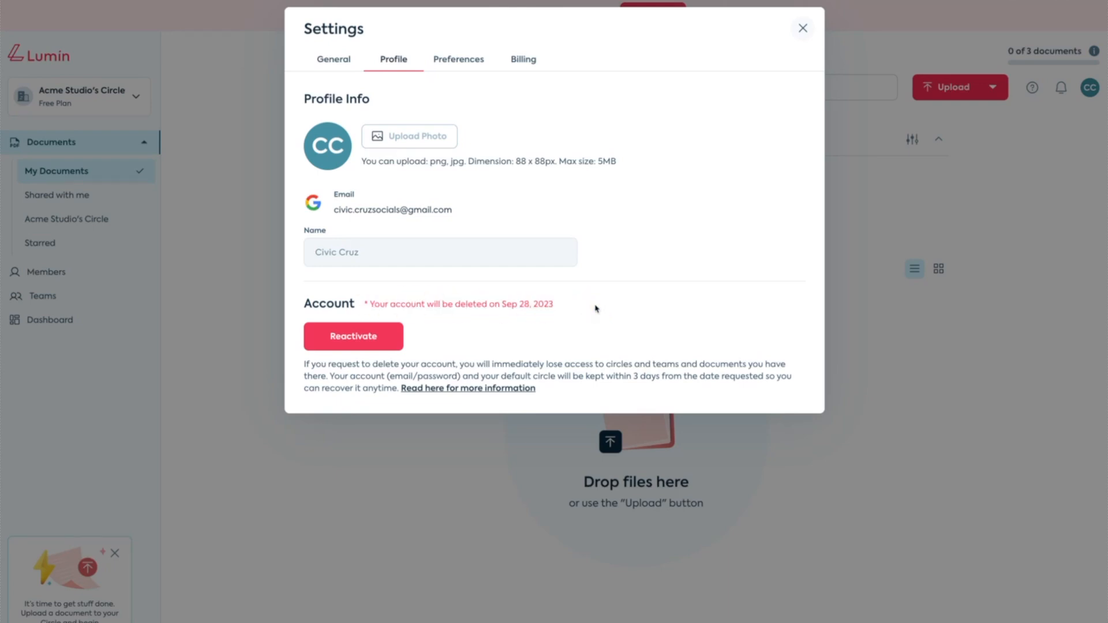
{"action": "left_click", "coordinate": [353, 336]}
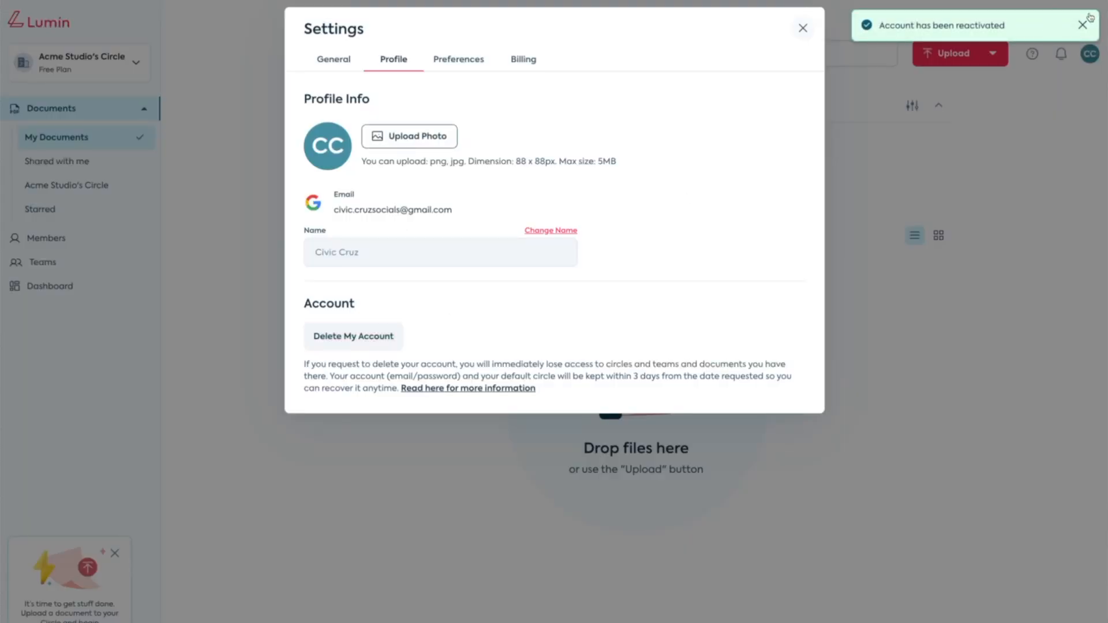
{"action": "left_click", "coordinate": [802, 28]}
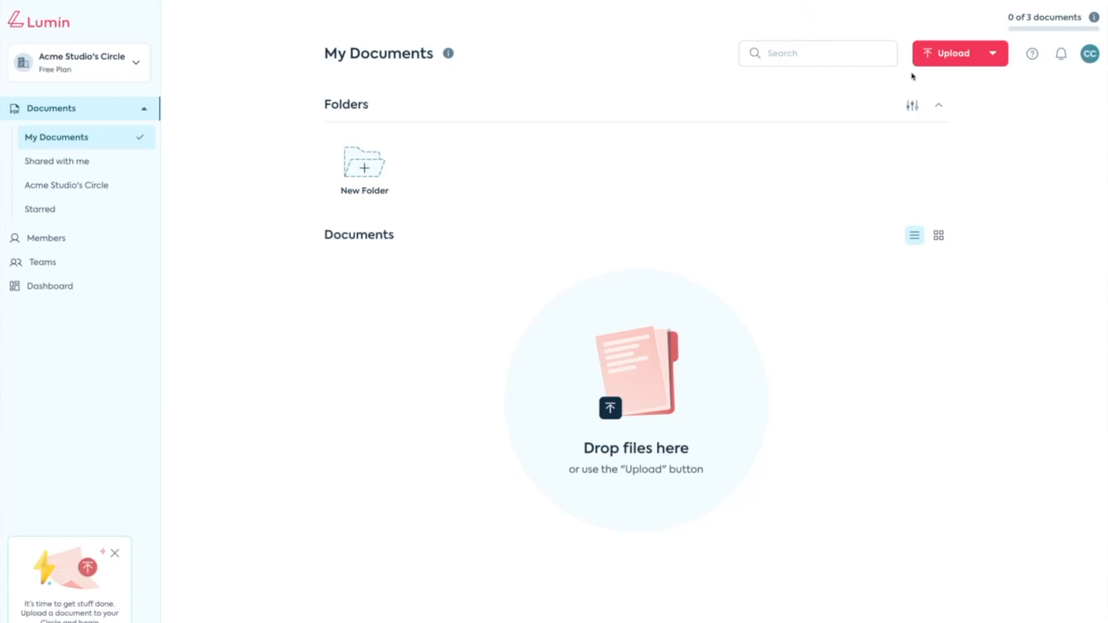